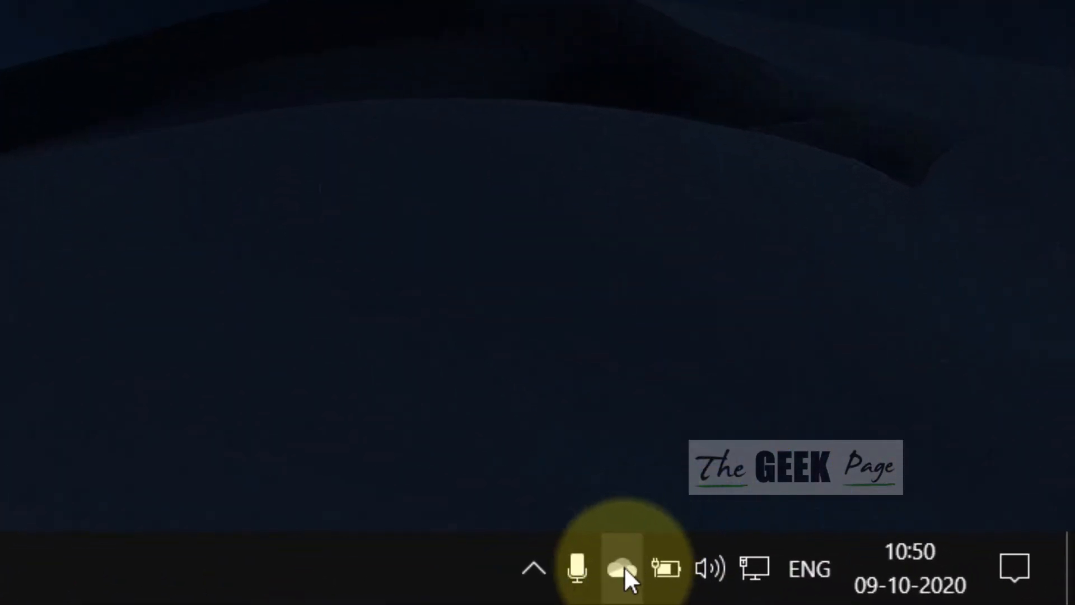
Open OneDrive settings from the system tray cloud icon to view the linked account and storage.
left_click(618, 570)
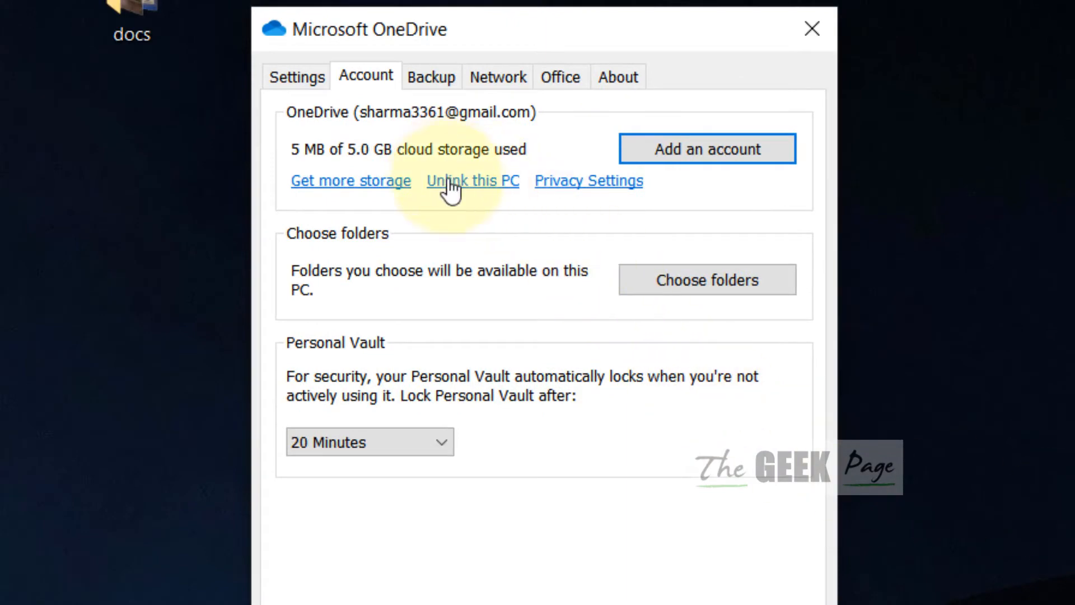
mouse_move(371, 92)
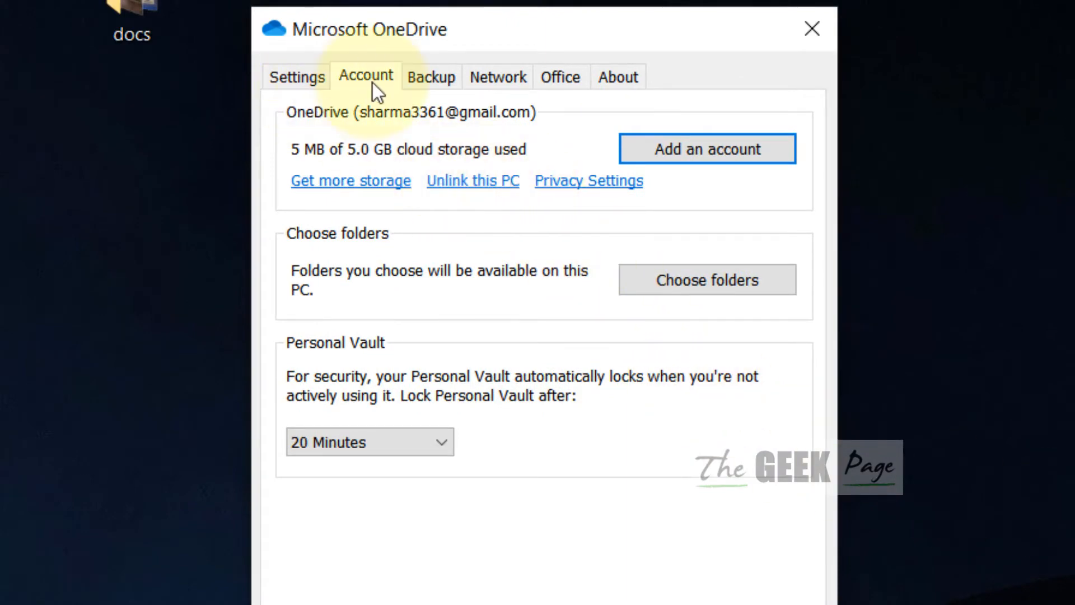
Unlink this PC from the OneDrive account and confirm the unlink.
left_click(472, 180)
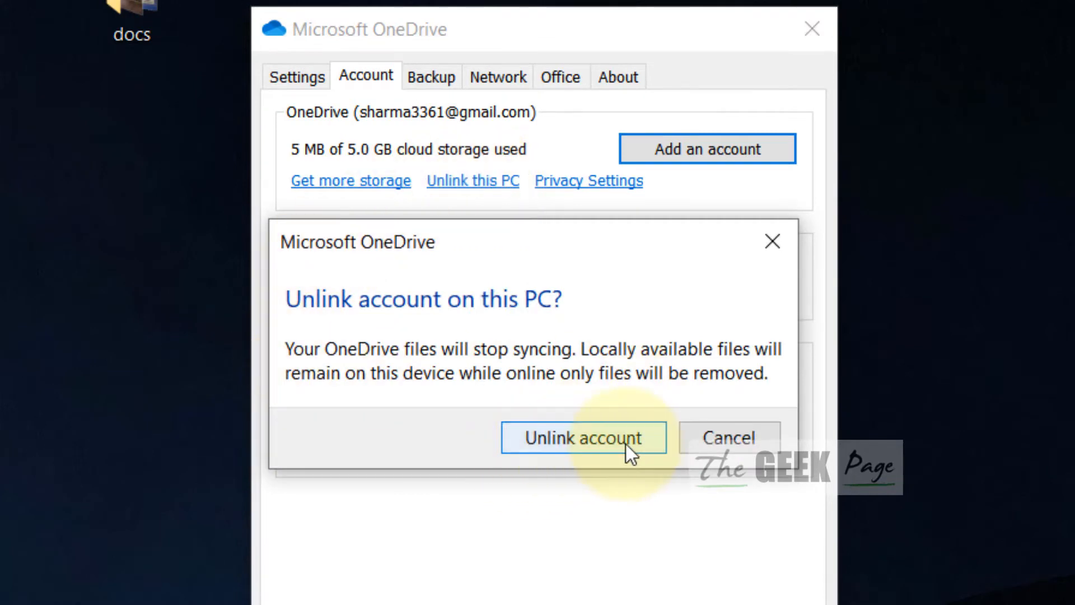
left_click(582, 437)
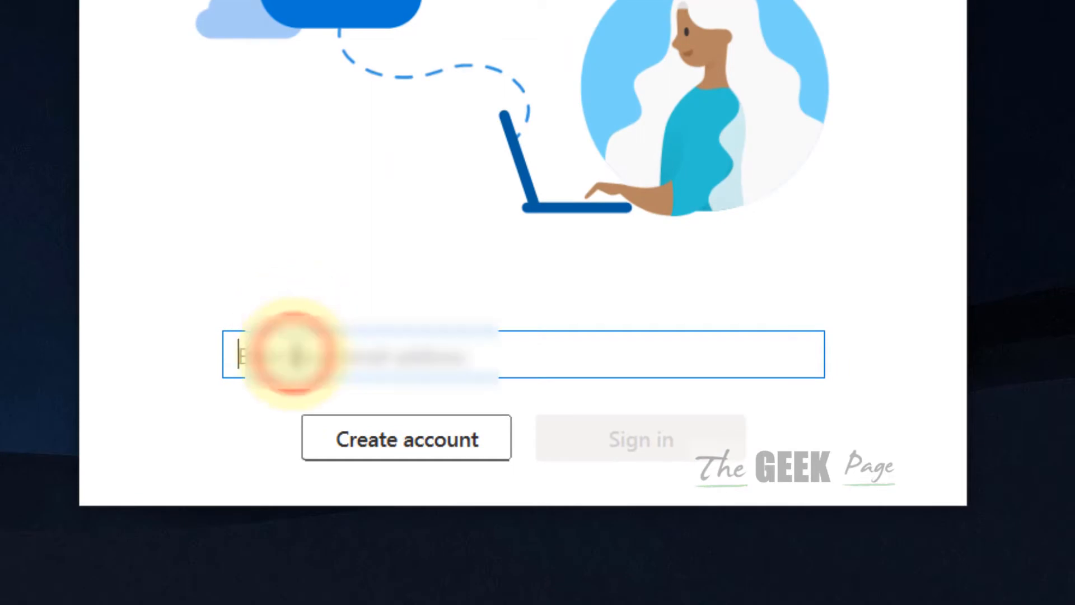
Type into the OneDrive sign-in email field, then close the sign-in window.
type("s")
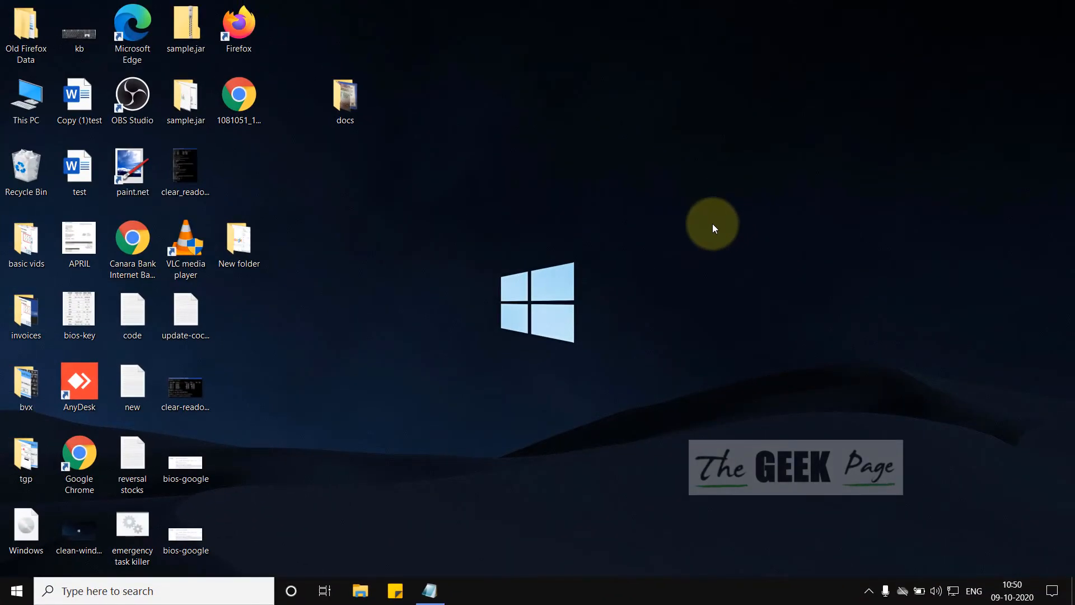
Search Windows for 'cmd' to find Command Prompt and run it as administrator.
left_click(140, 591)
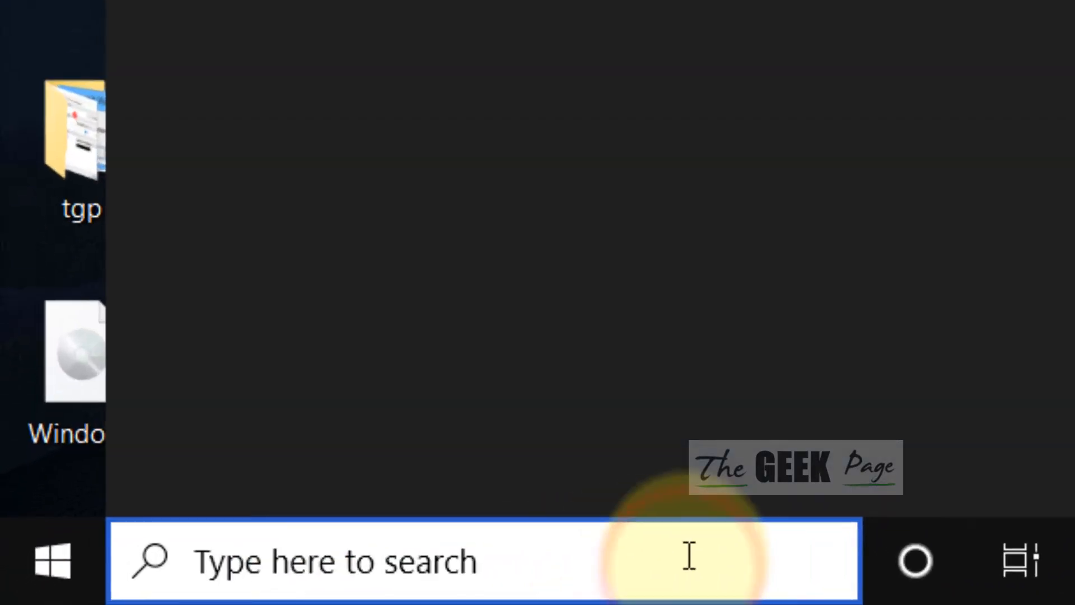
type("cmd")
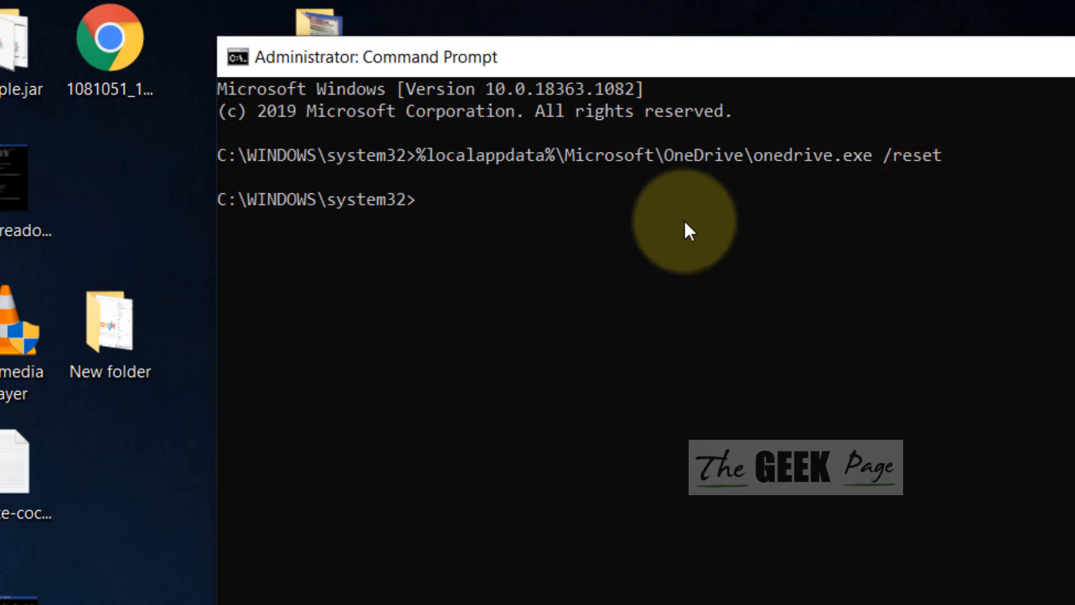
Relaunch OneDrive by running %localappdata%\Microsoft\OneDrive\onedrive.exe in Command Prompt.
type("%localappdata%\\Microsoft\\OneDrive\\onedrive.exe")
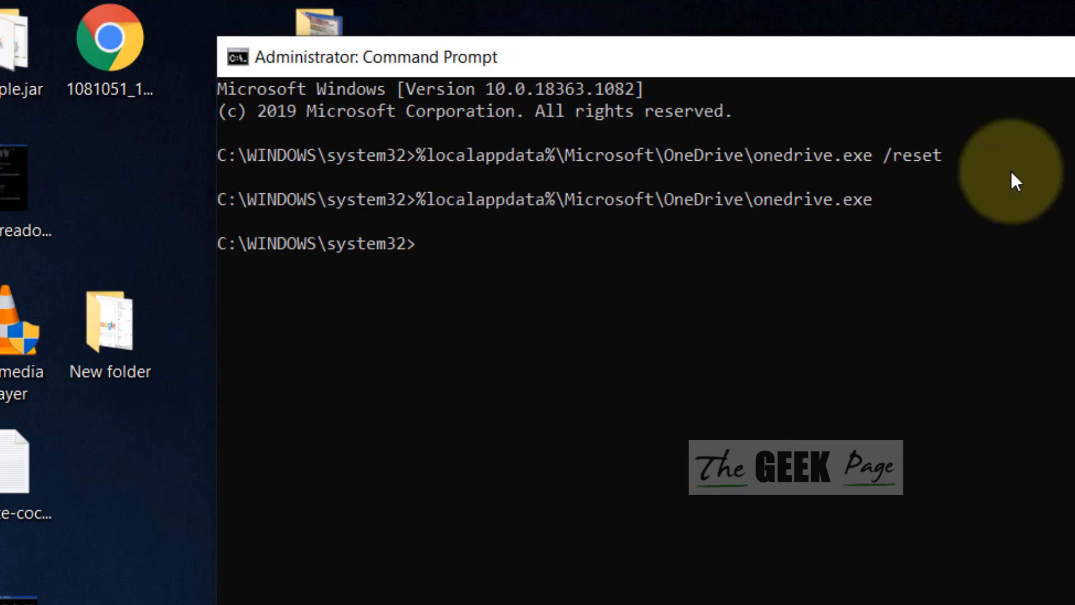
mouse_move(907, 216)
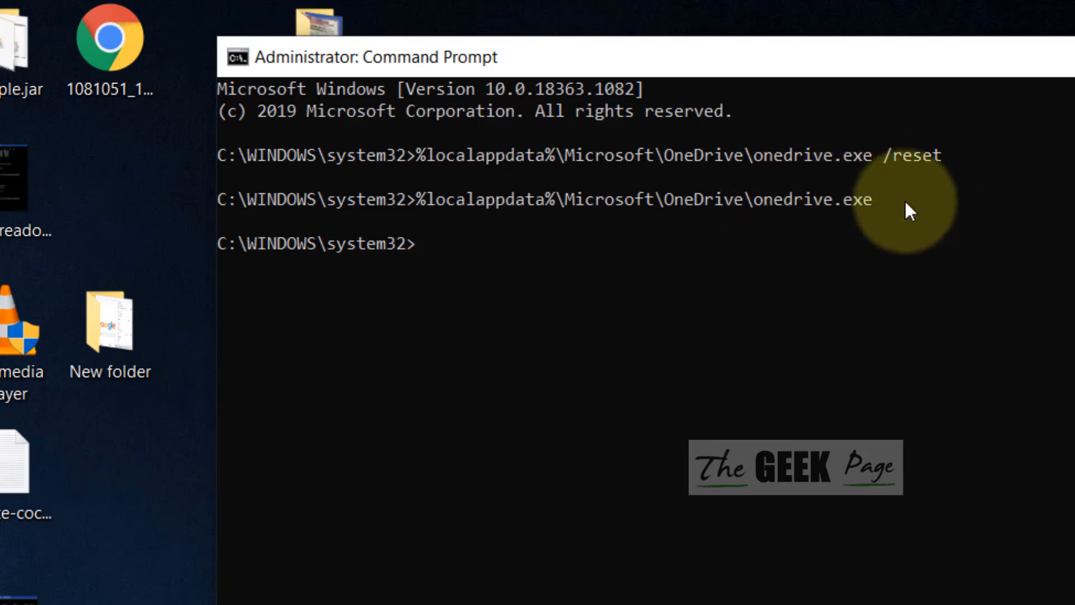